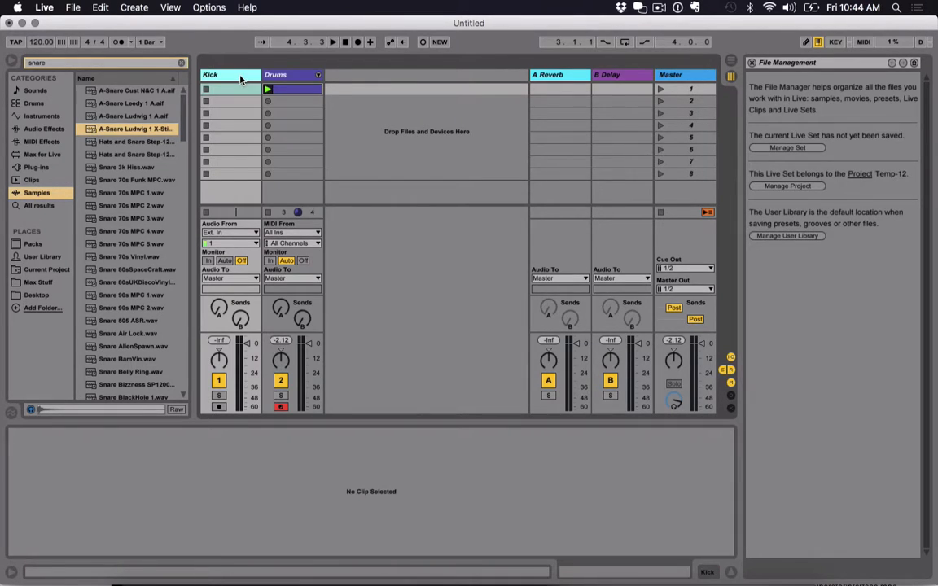
- Lengthen the Drums clip to 4 bars and draw an A-HiHat Half Open note at 4.4.1
click(231, 232)
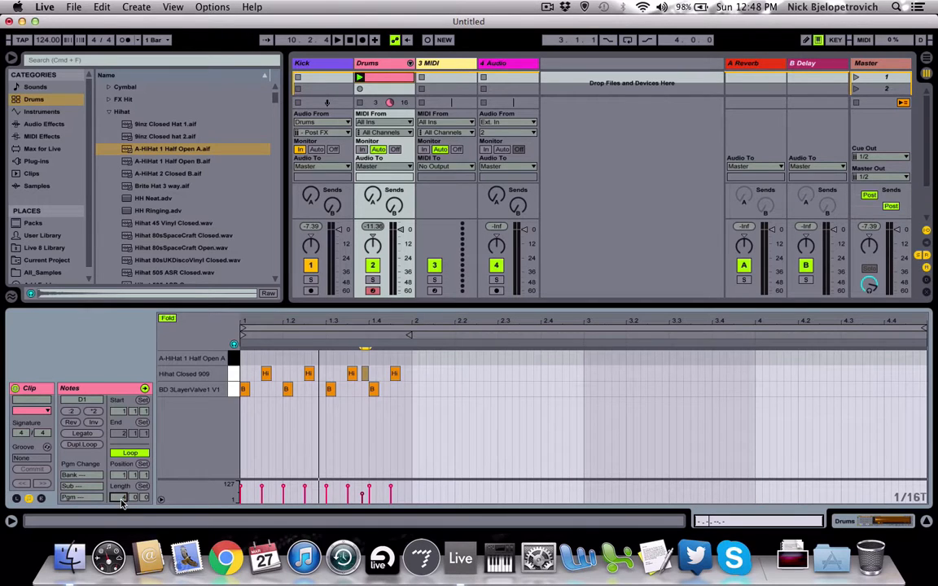
drag(244, 363, 374, 403)
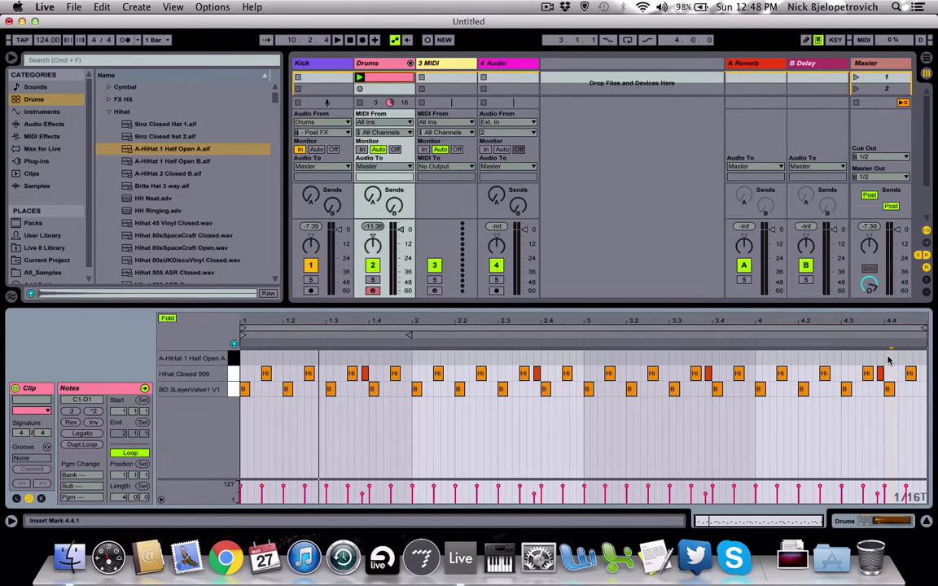
click(888, 355)
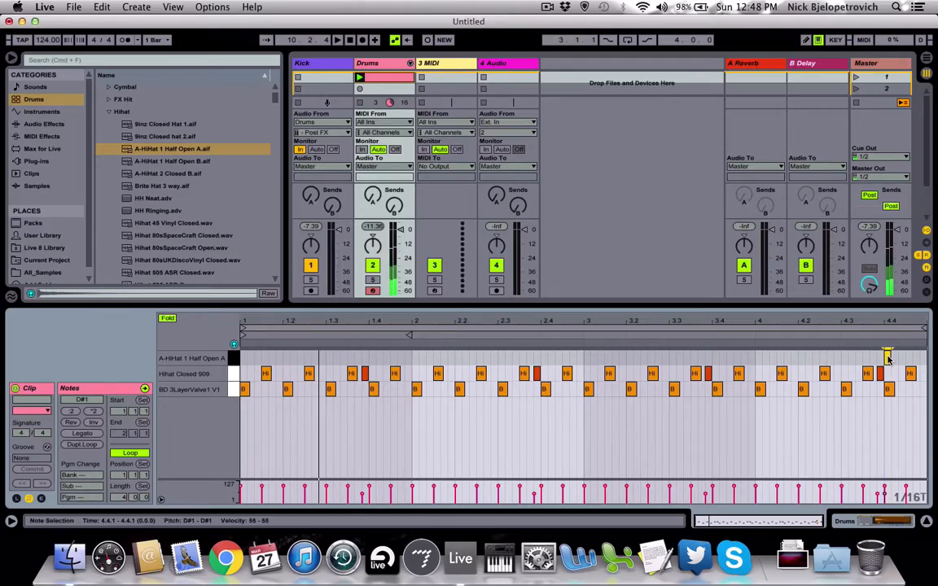